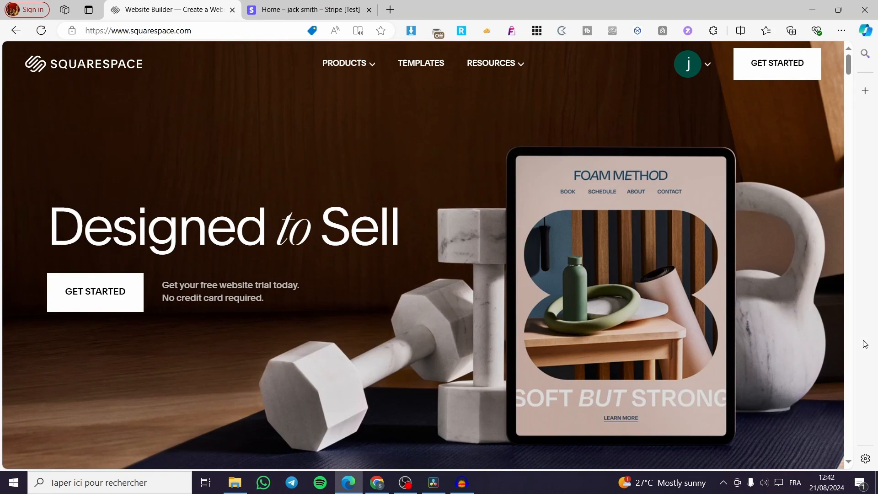
{"action": "mouse_move", "coordinate": [838, 246]}
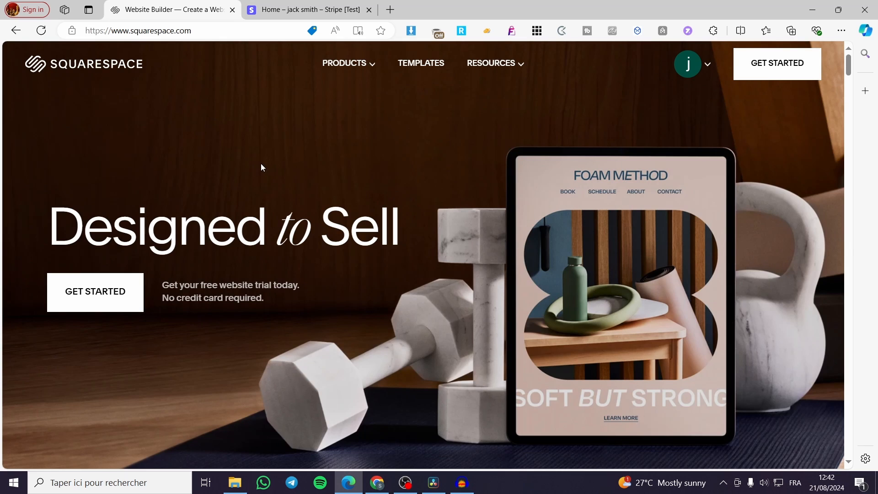
{"action": "mouse_move", "coordinate": [119, 101]}
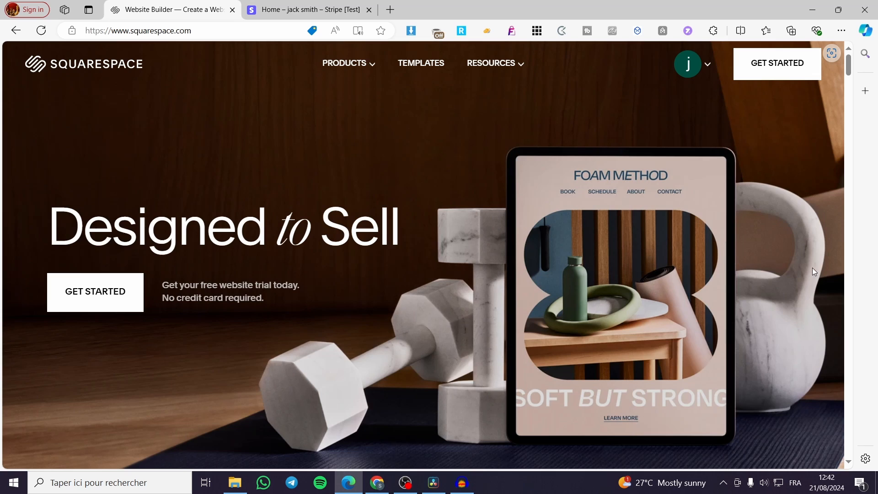
{"action": "mouse_move", "coordinate": [794, 267]}
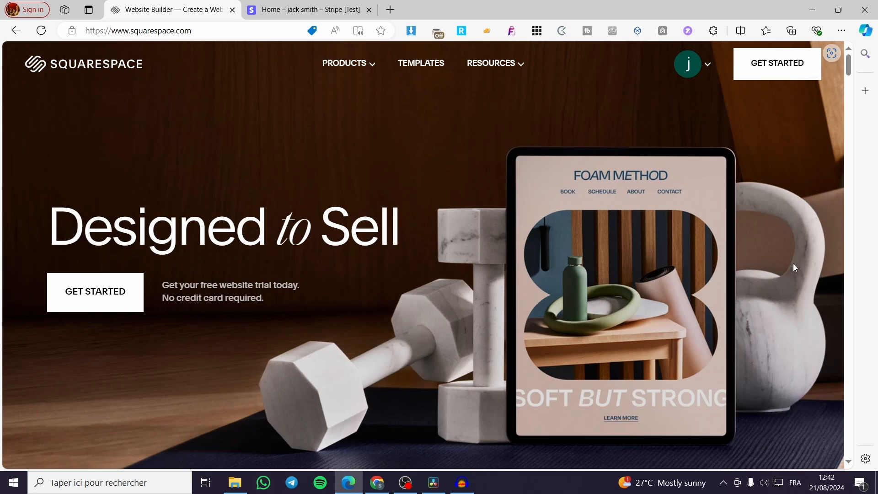
{"action": "mouse_move", "coordinate": [117, 118]}
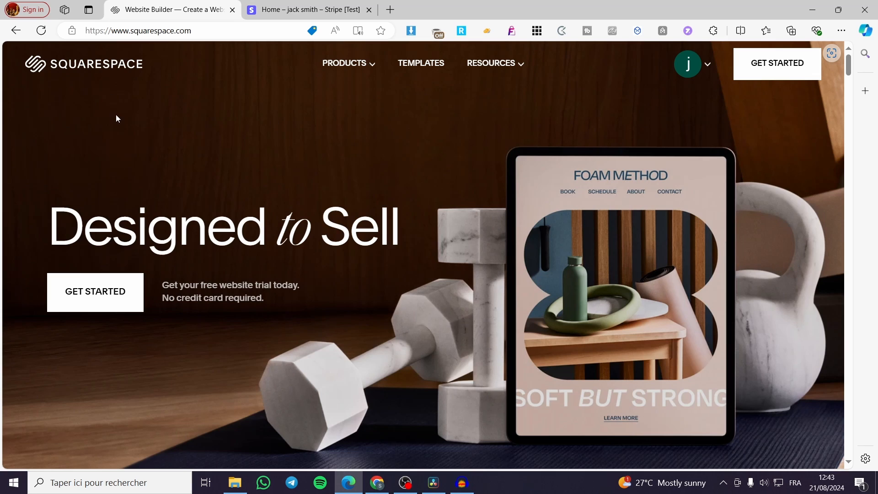
{"action": "mouse_move", "coordinate": [58, 110]}
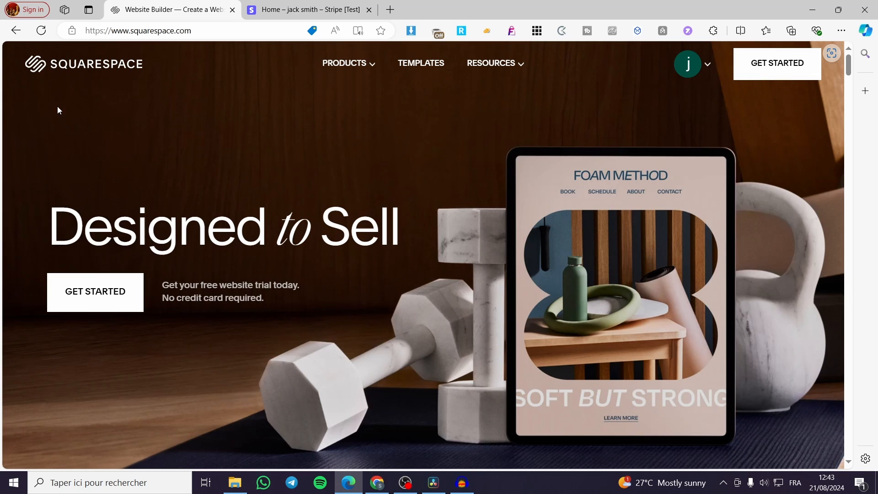
{"action": "mouse_move", "coordinate": [659, 176]}
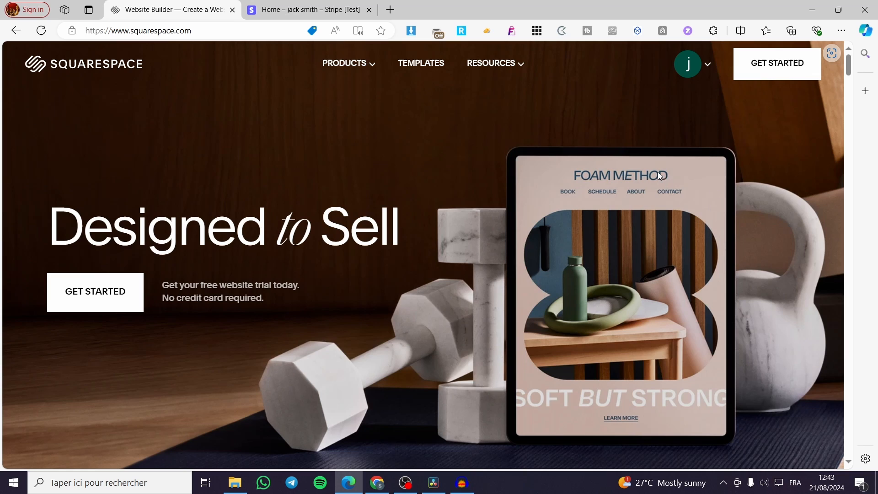
{"action": "mouse_move", "coordinate": [708, 67]}
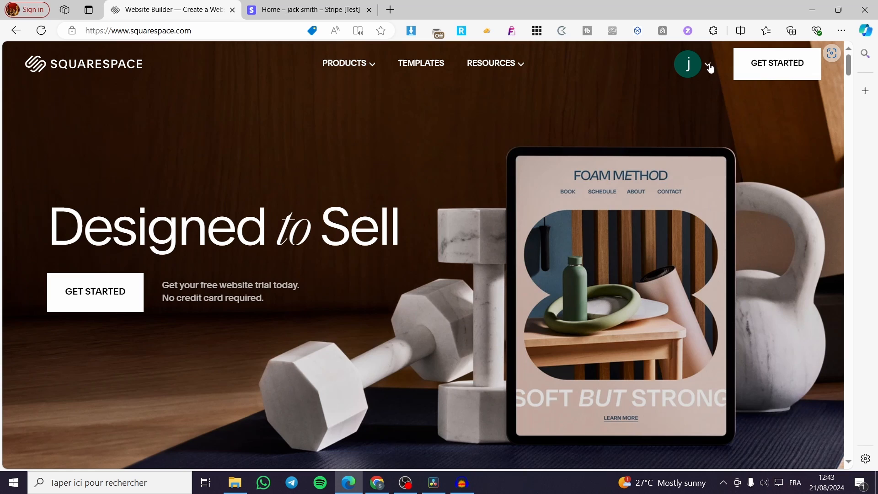
{"action": "mouse_move", "coordinate": [642, 97]}
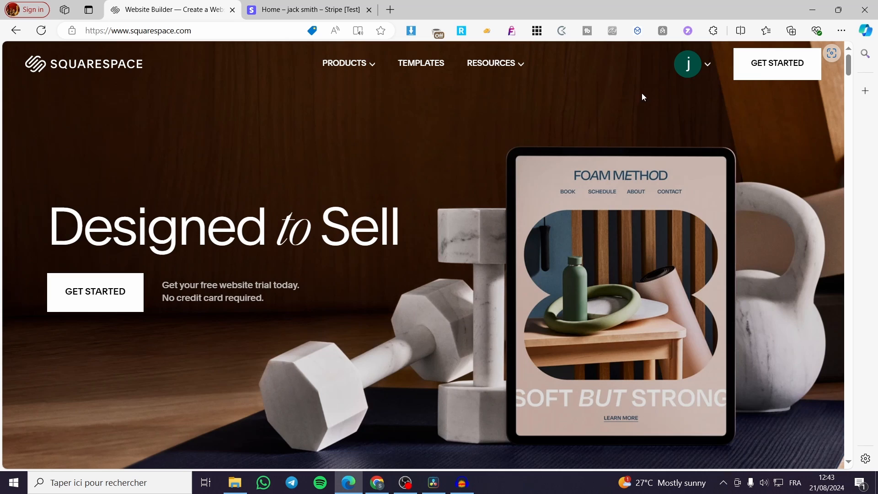
Go to the Account Dashboard from the account avatar menu.
{"action": "left_click", "coordinate": [689, 63]}
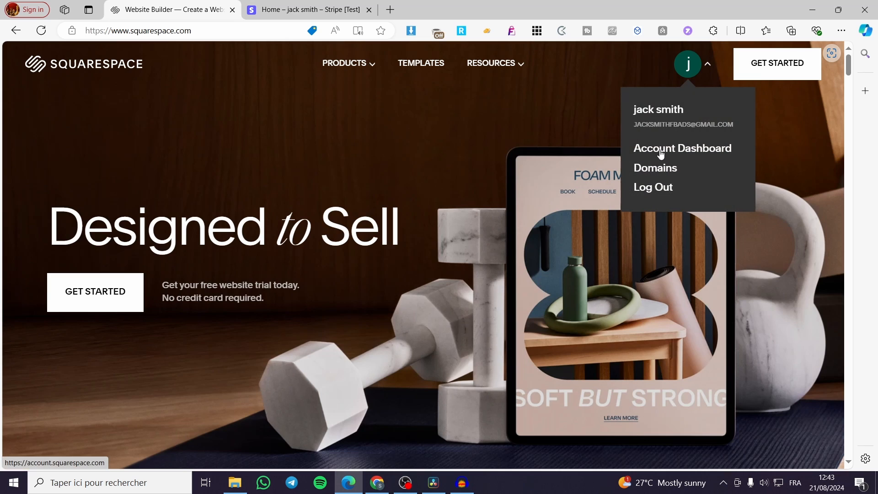
{"action": "left_click", "coordinate": [681, 148]}
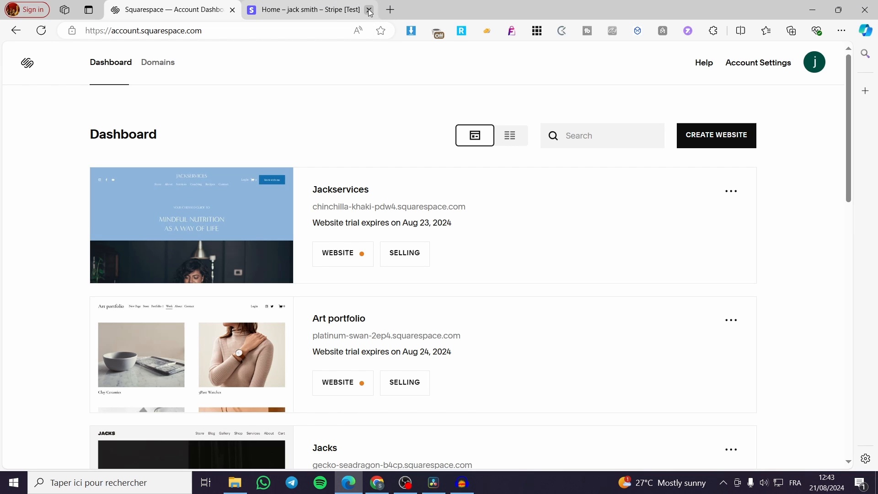
{"action": "mouse_move", "coordinate": [805, 274]}
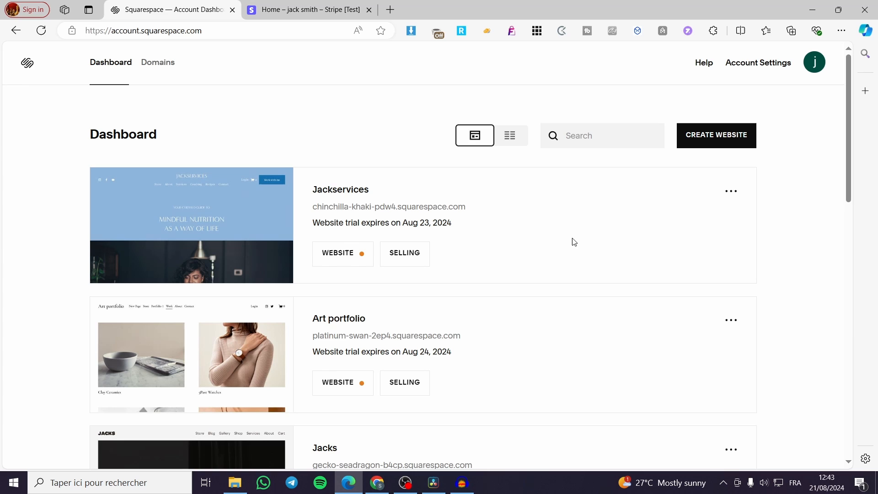
Open the Jackservices site in the editor from its WEBSITE button.
{"action": "left_click", "coordinate": [337, 253]}
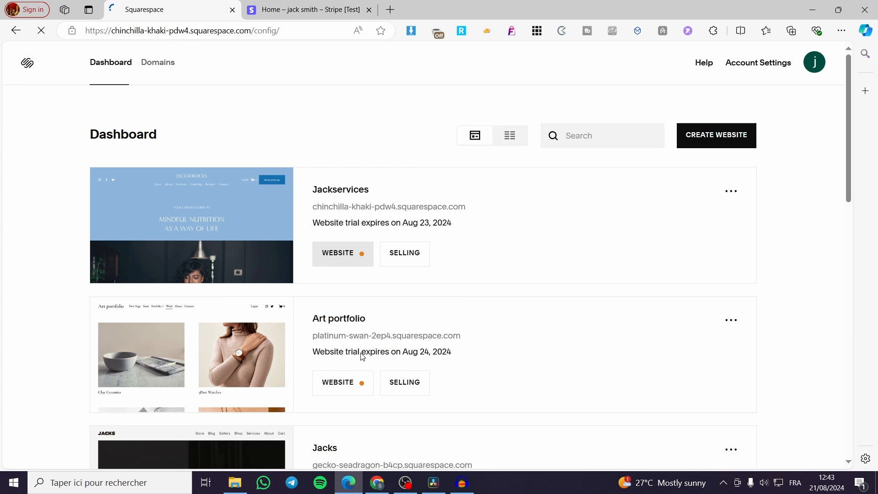
{"action": "left_click", "coordinate": [337, 253]}
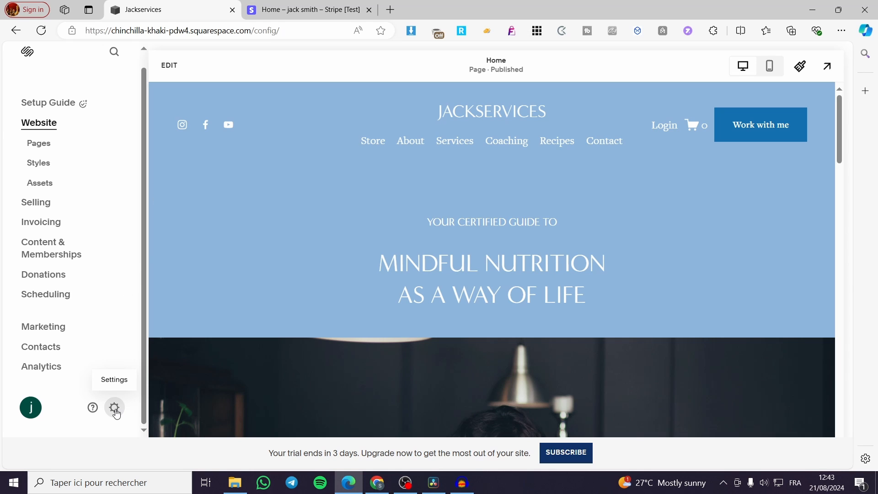
Open site settings at Domains & Email to view the chinchilla-khaki-pdw4.squarespace.com domain.
{"action": "left_click", "coordinate": [115, 407]}
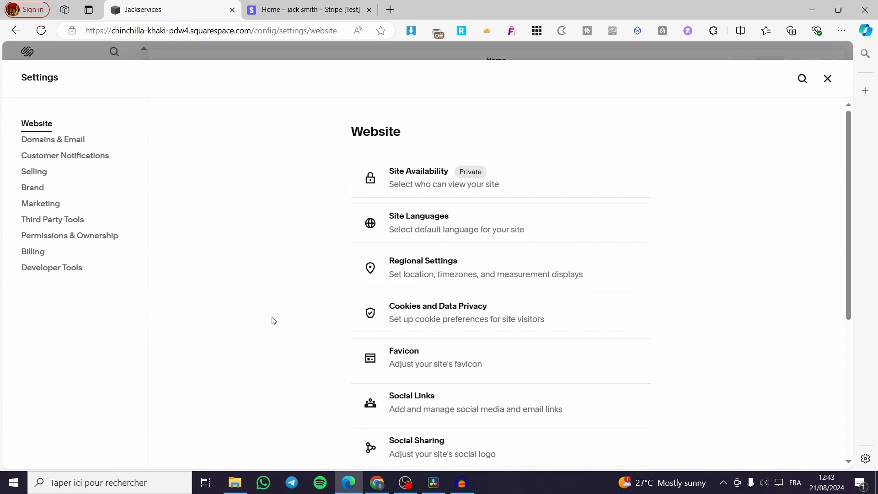
{"action": "left_click", "coordinate": [53, 140]}
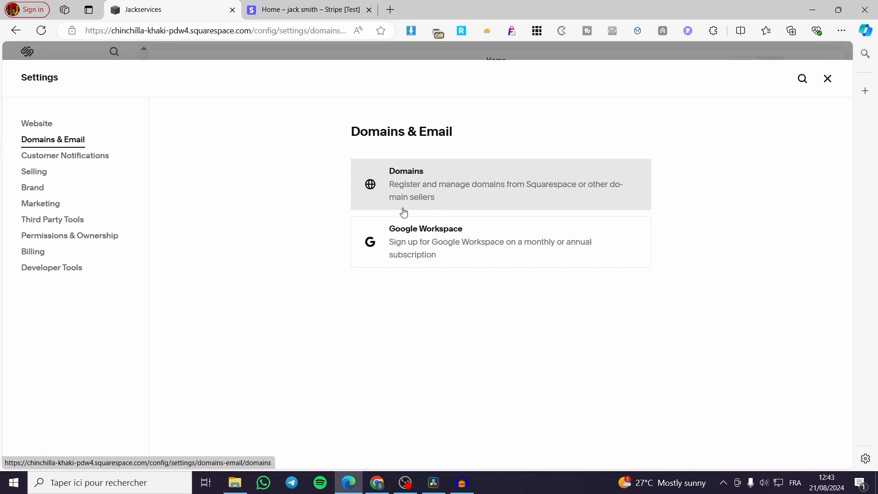
{"action": "mouse_move", "coordinate": [396, 184]}
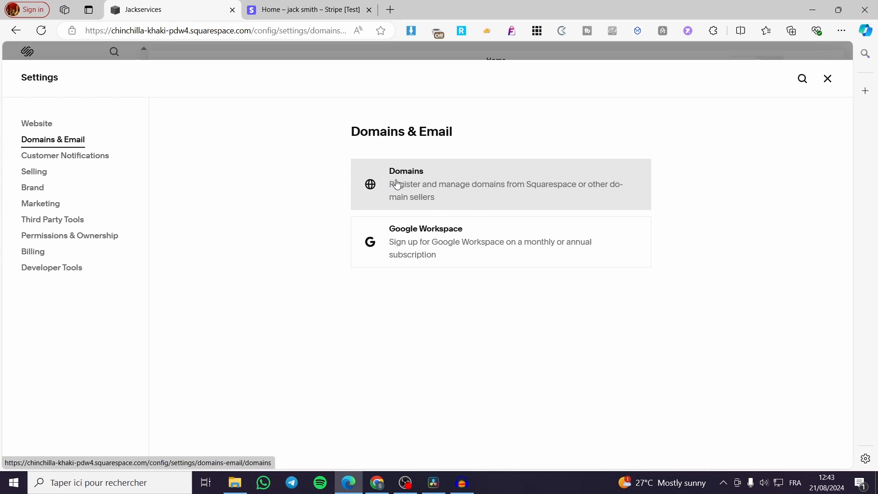
{"action": "mouse_move", "coordinate": [523, 193]}
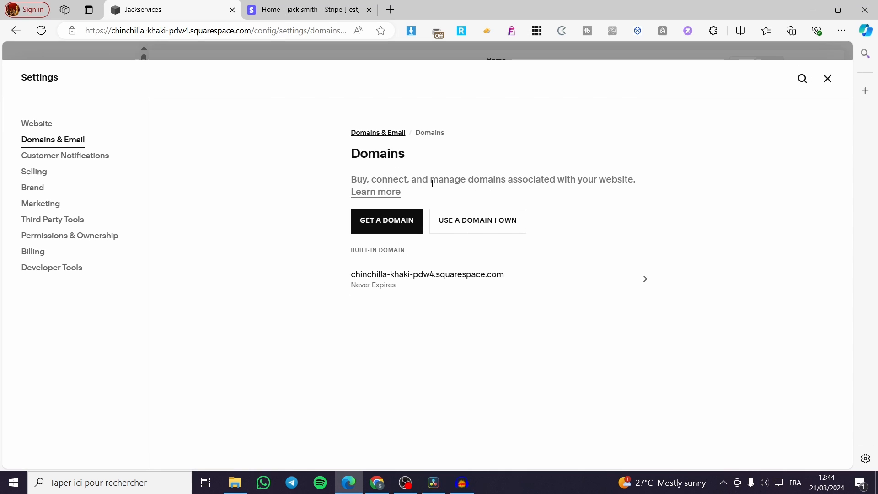
{"action": "mouse_move", "coordinate": [385, 220]}
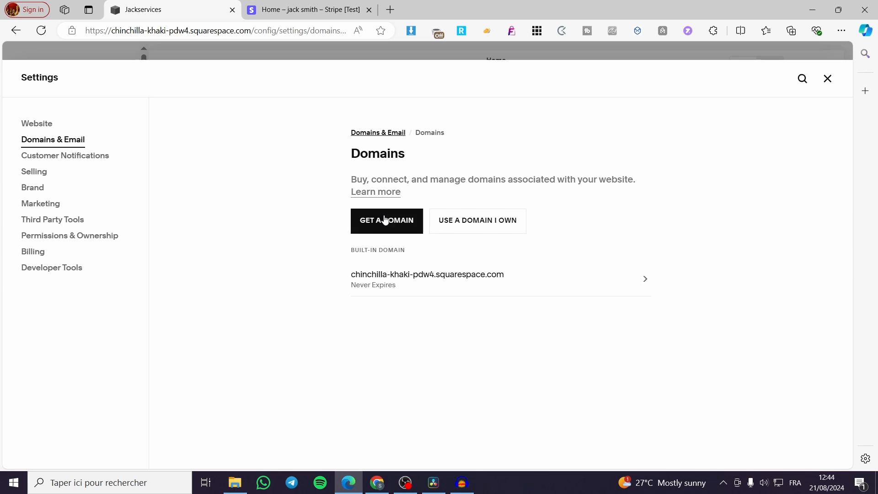
{"action": "mouse_move", "coordinate": [360, 279]}
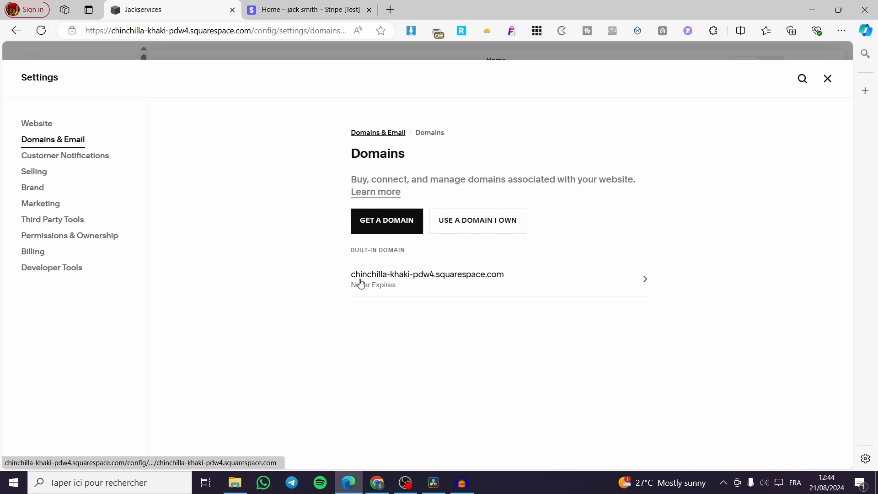
{"action": "mouse_move", "coordinate": [385, 220]}
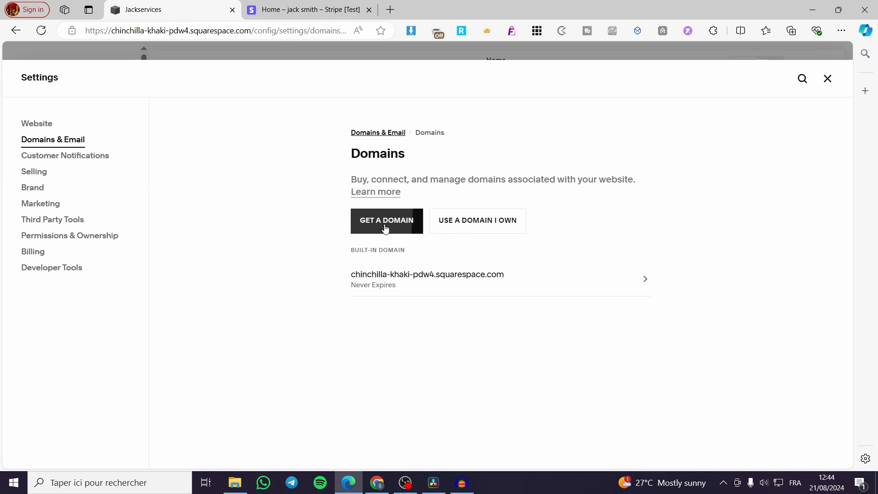
Browse new domain suggestions and prices, finding jackservices.com unavailable, then close the search.
{"action": "left_click", "coordinate": [386, 220]}
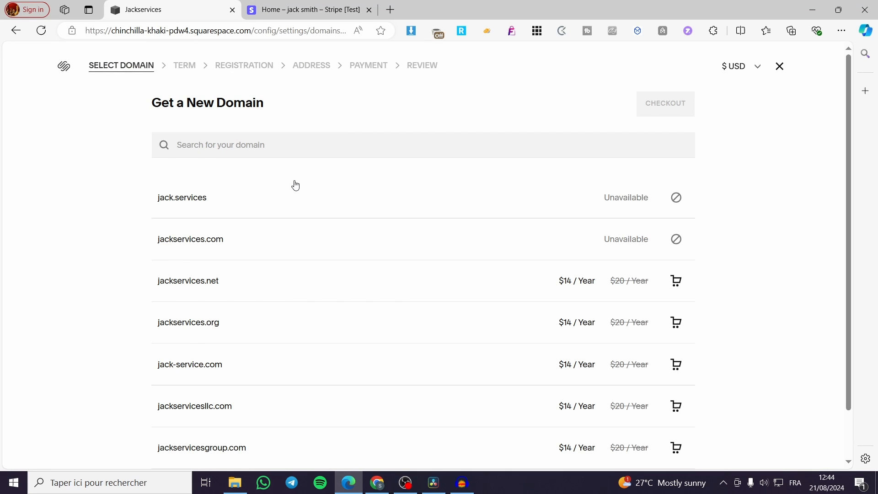
{"action": "mouse_move", "coordinate": [229, 137]}
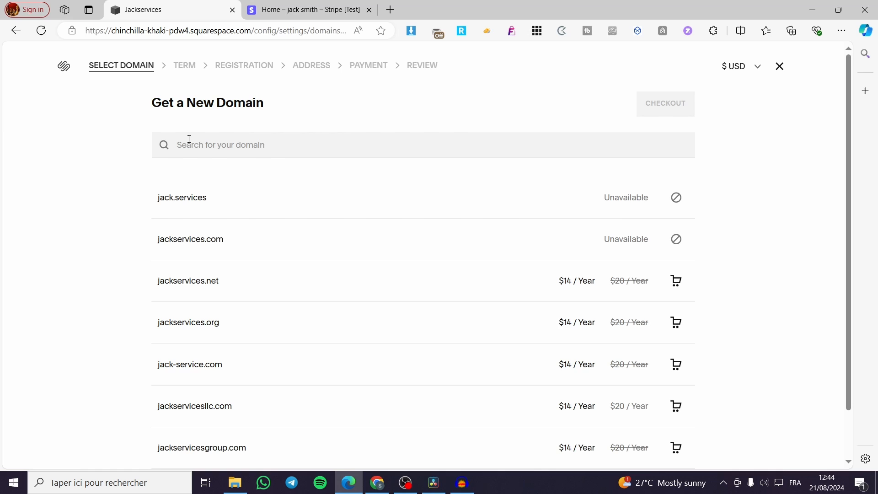
{"action": "mouse_move", "coordinate": [596, 225]}
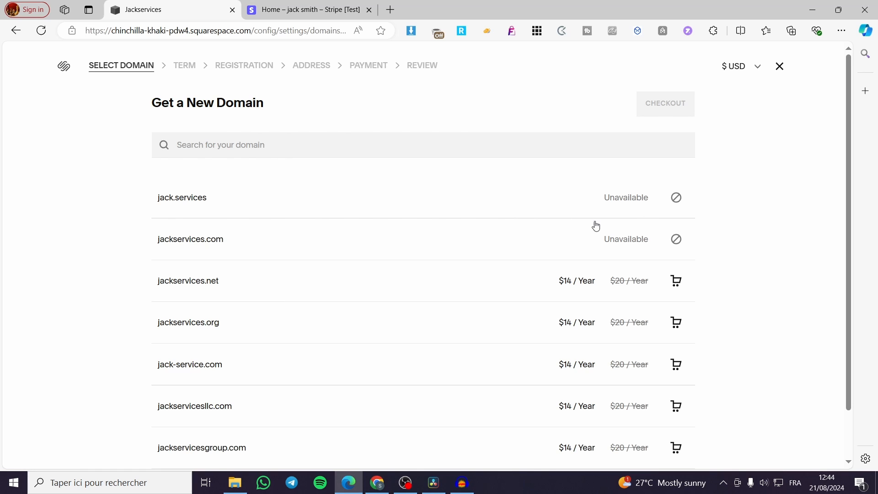
{"action": "mouse_move", "coordinate": [473, 201]}
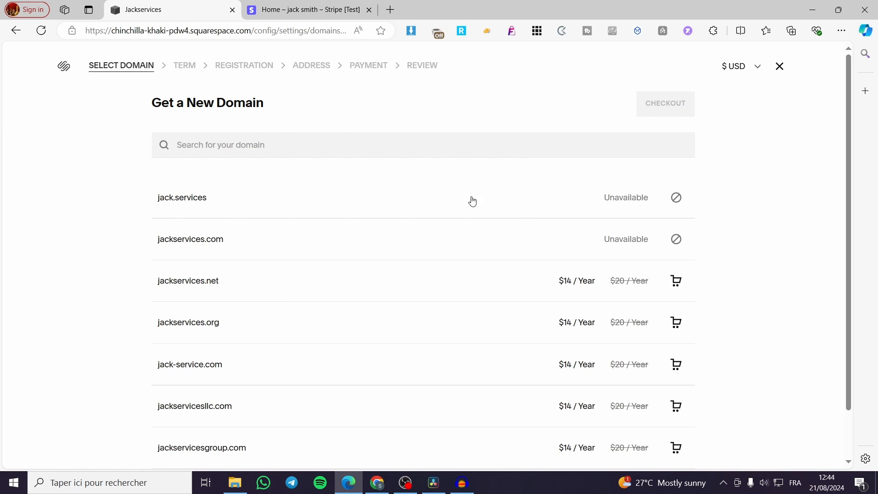
{"action": "scroll", "scroll_direction": "down", "scroll_amount": 3}
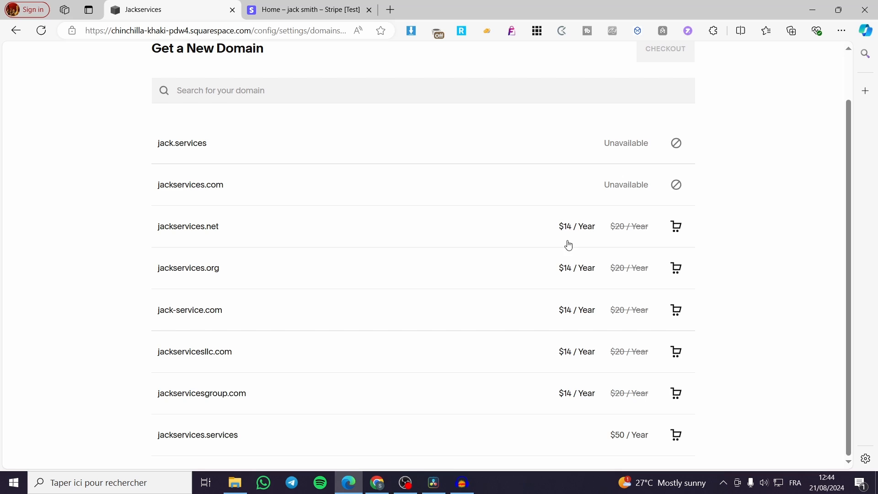
{"action": "mouse_move", "coordinate": [489, 383]}
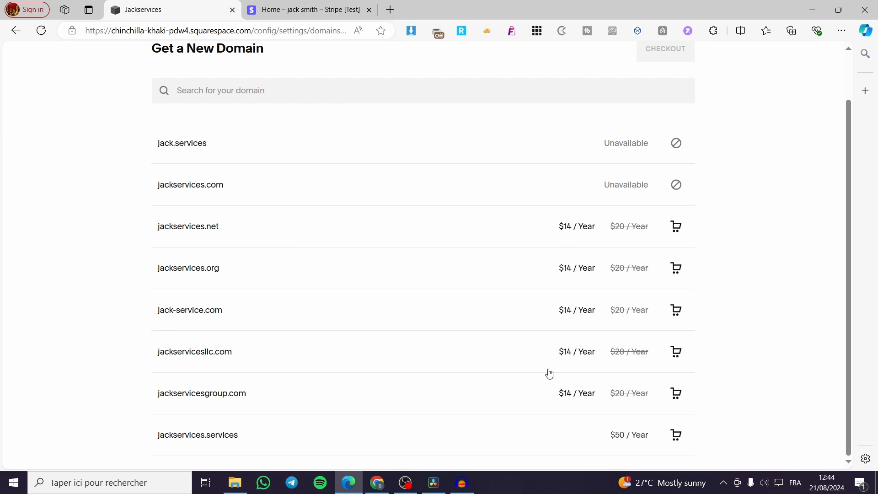
{"action": "mouse_move", "coordinate": [652, 427]}
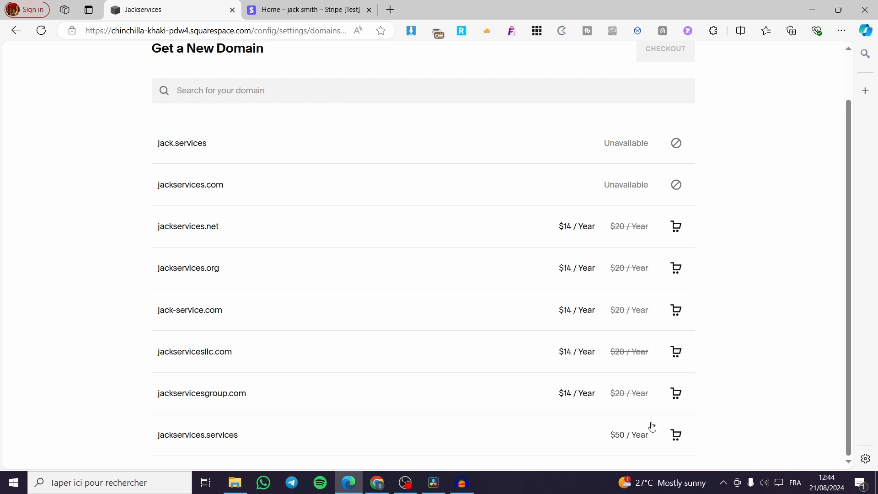
{"action": "mouse_move", "coordinate": [147, 427]}
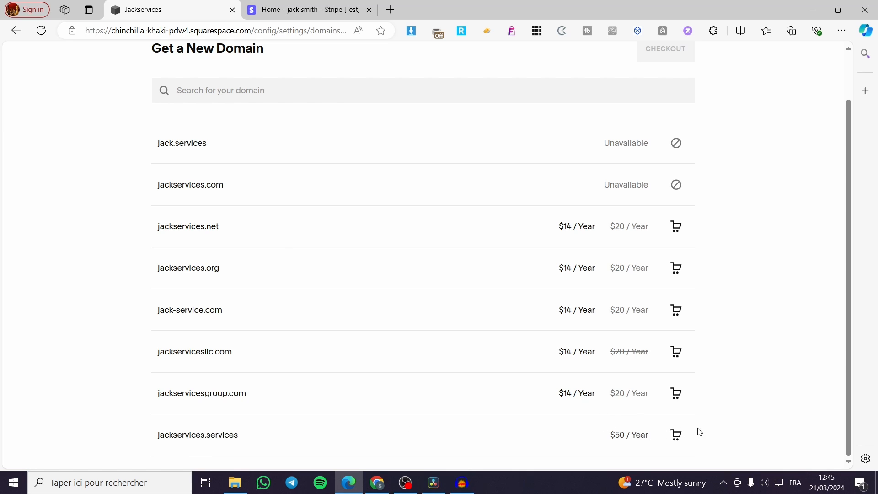
{"action": "mouse_move", "coordinate": [550, 366]}
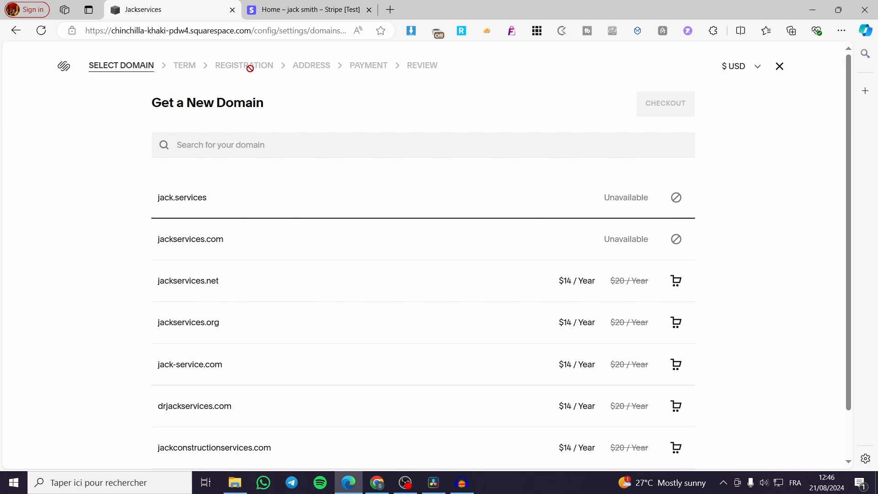
{"action": "mouse_move", "coordinate": [372, 65]}
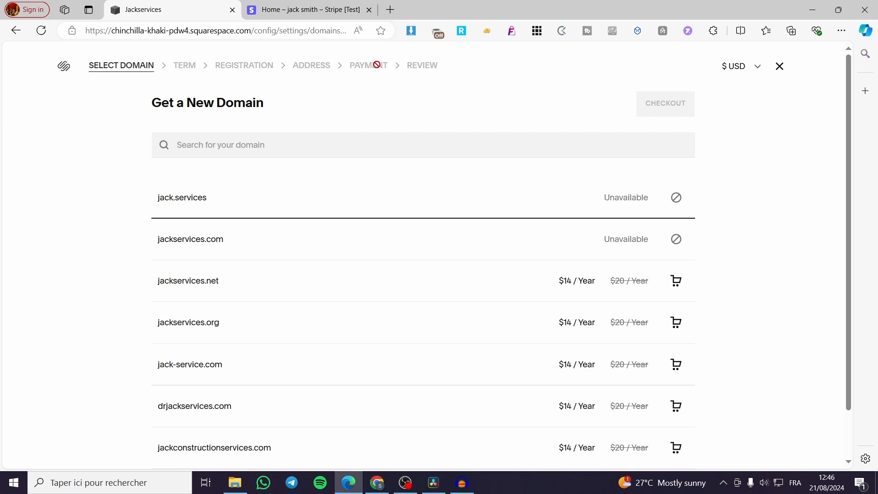
{"action": "mouse_move", "coordinate": [791, 59]}
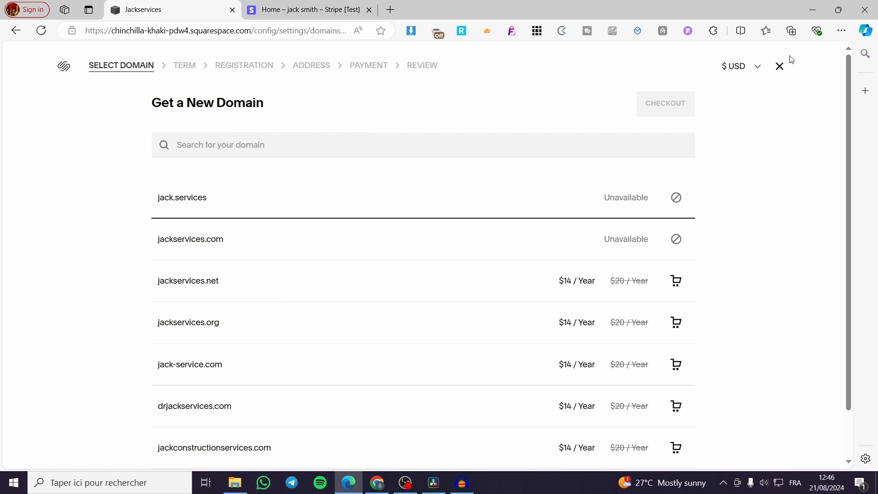
{"action": "left_click", "coordinate": [779, 65]}
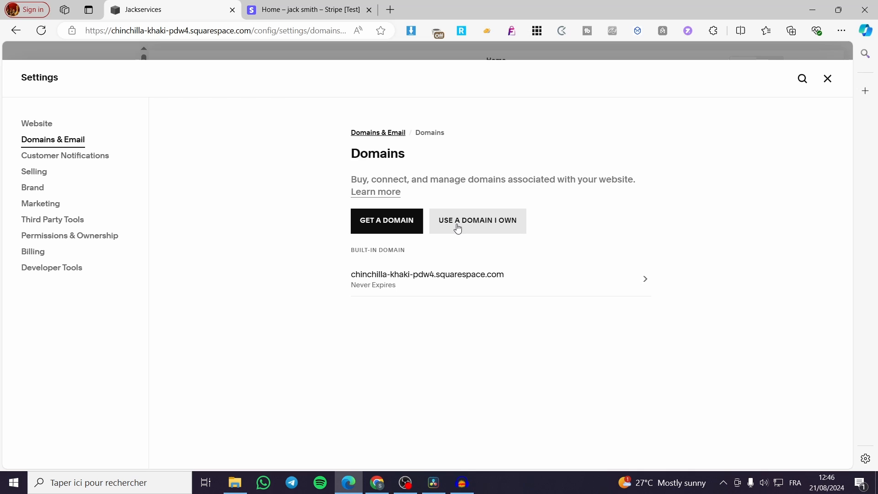
Look at connecting an owned domain, then dismiss it without entering a domain.
{"action": "left_click", "coordinate": [477, 220]}
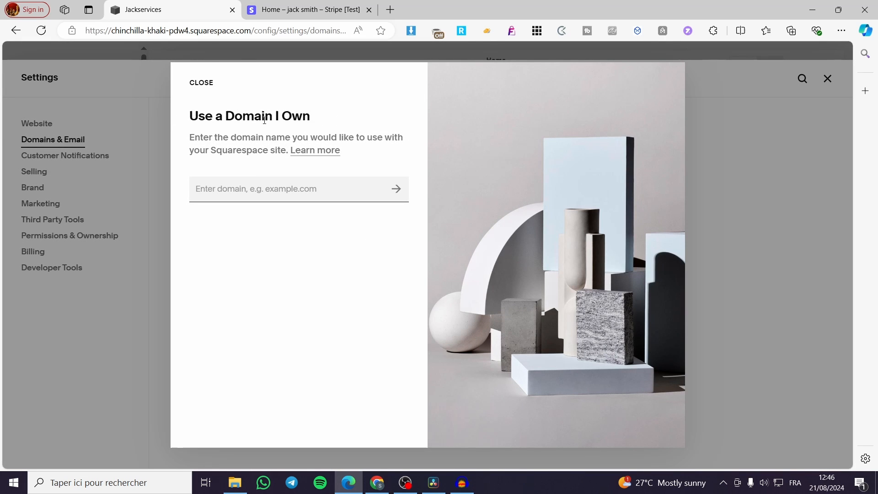
{"action": "left_click", "coordinate": [280, 189]}
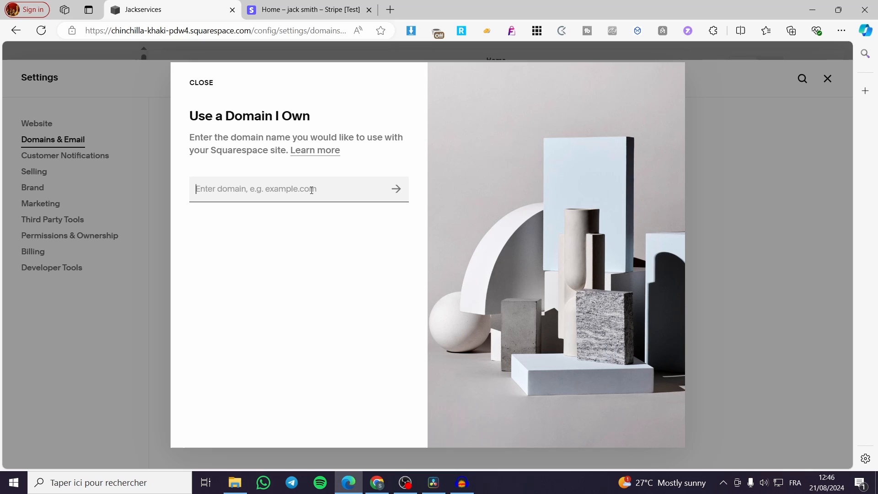
{"action": "mouse_move", "coordinate": [327, 124]}
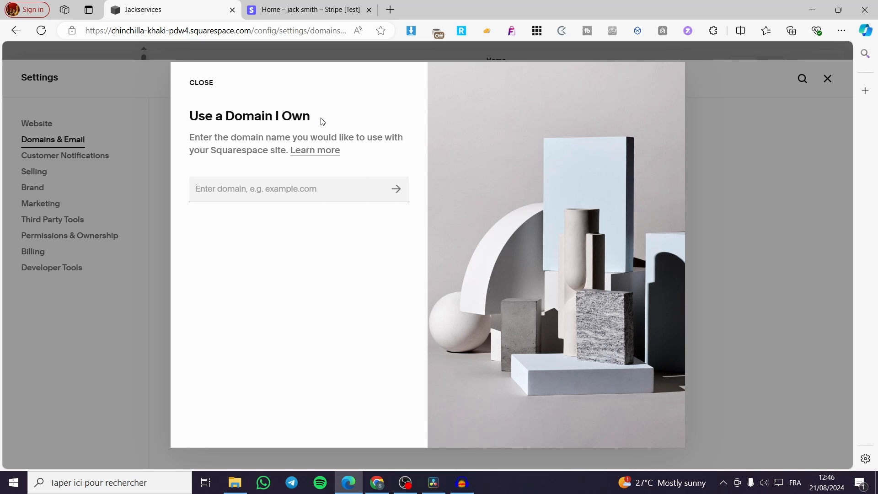
{"action": "mouse_move", "coordinate": [772, 254]}
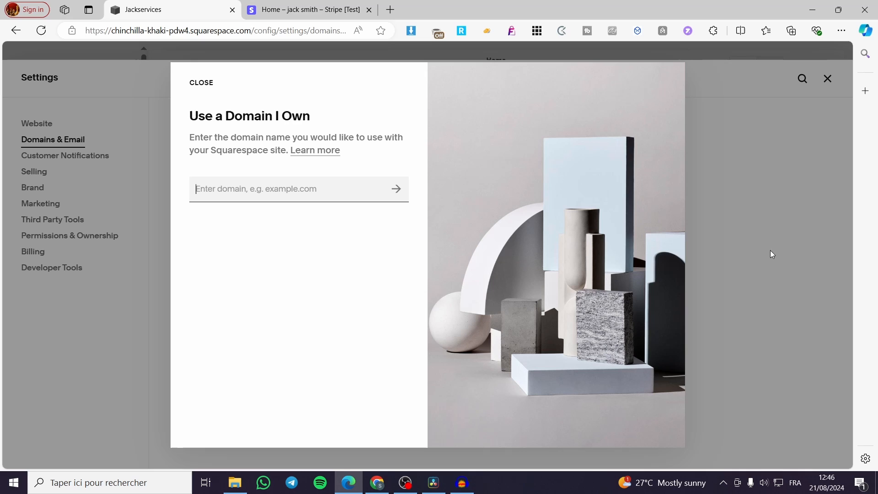
{"action": "mouse_move", "coordinate": [751, 270]}
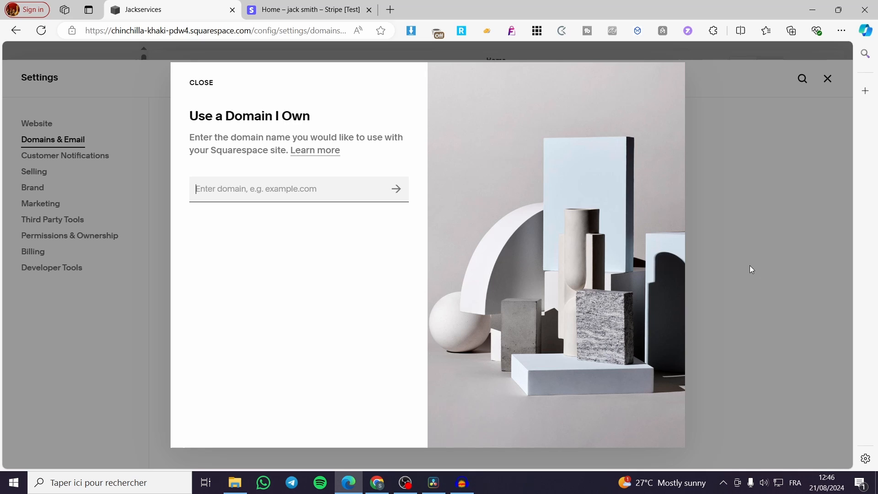
{"action": "mouse_move", "coordinate": [523, 192]}
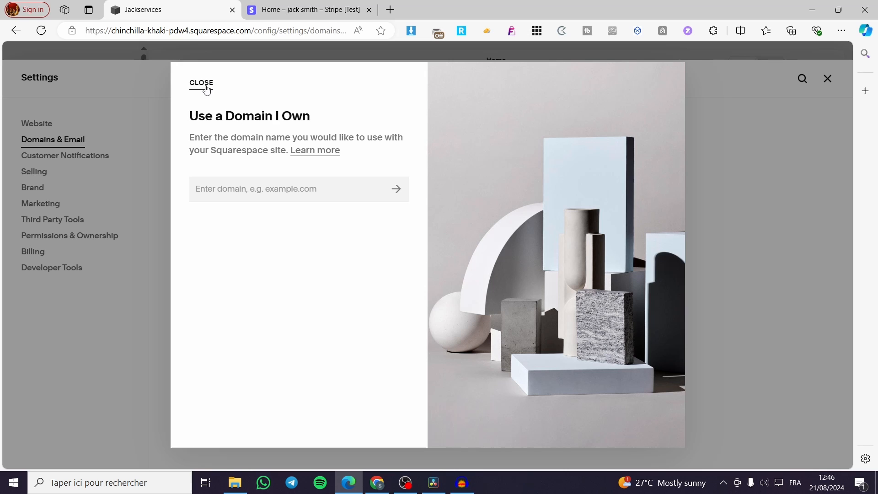
{"action": "left_click", "coordinate": [200, 83]}
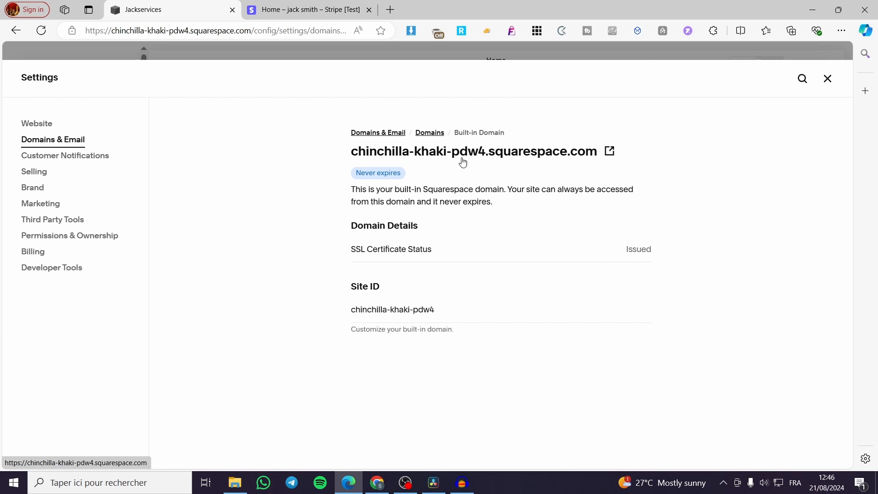
{"action": "mouse_move", "coordinate": [434, 280]}
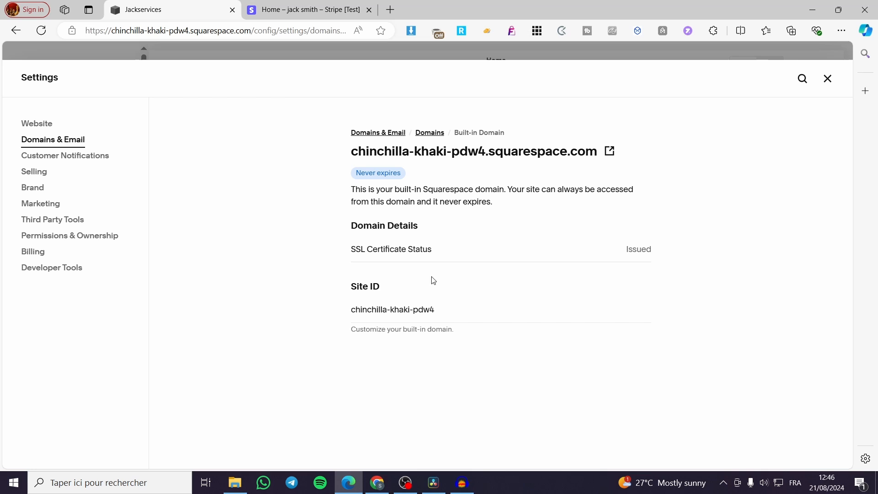
{"action": "mouse_move", "coordinate": [828, 79]}
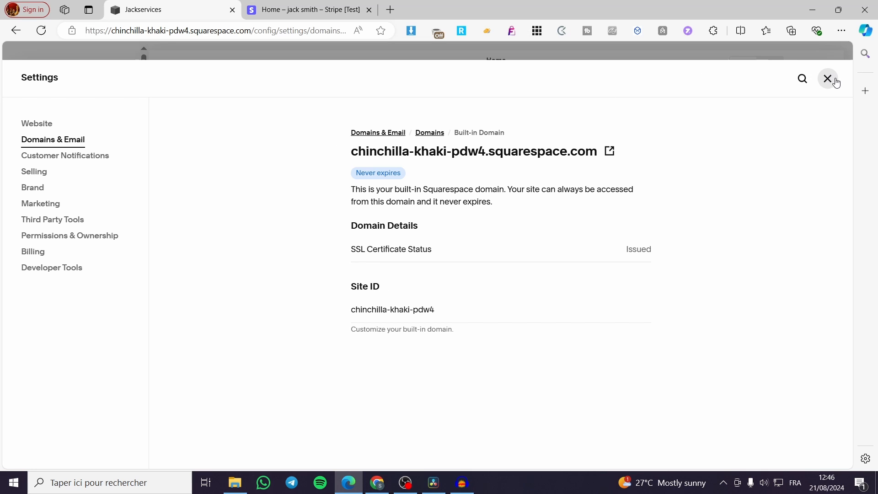
{"action": "mouse_move", "coordinate": [144, 105]}
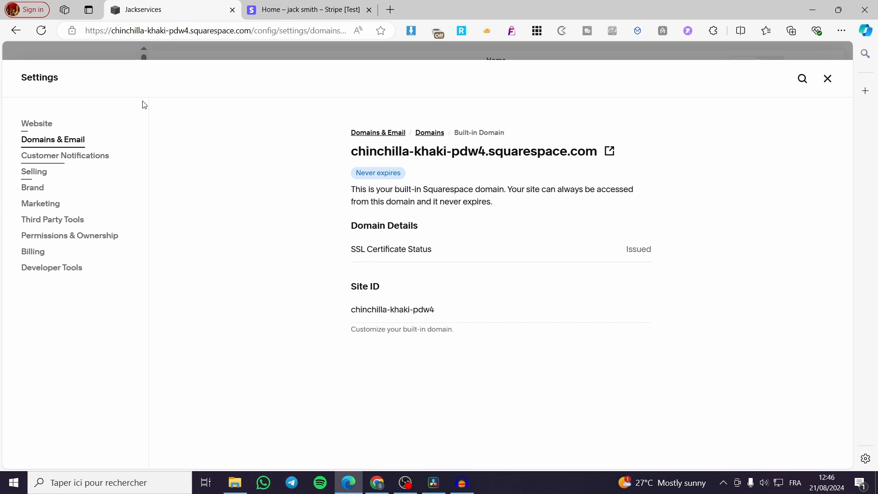
Close settings, reopen them, and scroll the Website section options.
{"action": "left_click", "coordinate": [828, 78]}
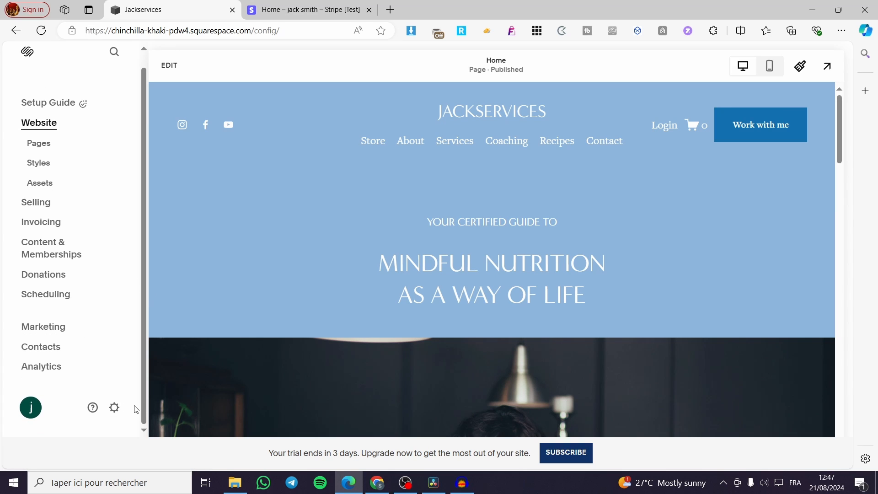
{"action": "mouse_move", "coordinate": [827, 66]}
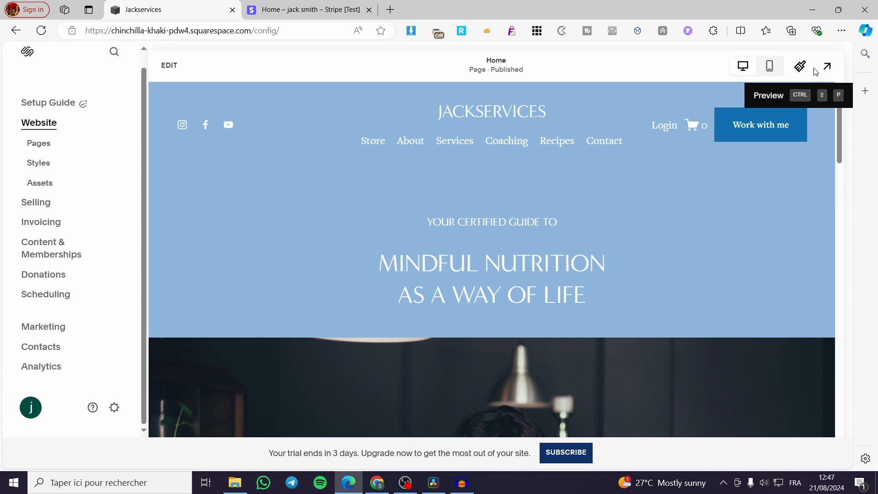
{"action": "mouse_move", "coordinate": [800, 66]}
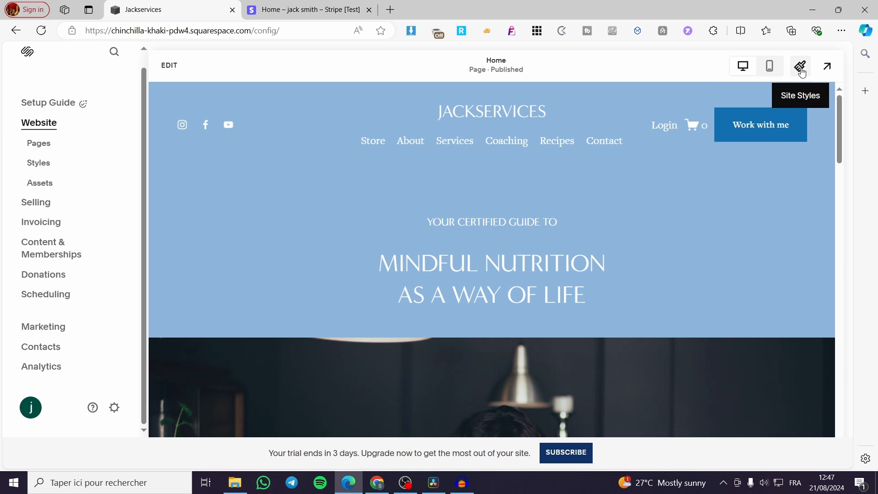
{"action": "mouse_move", "coordinate": [115, 407]}
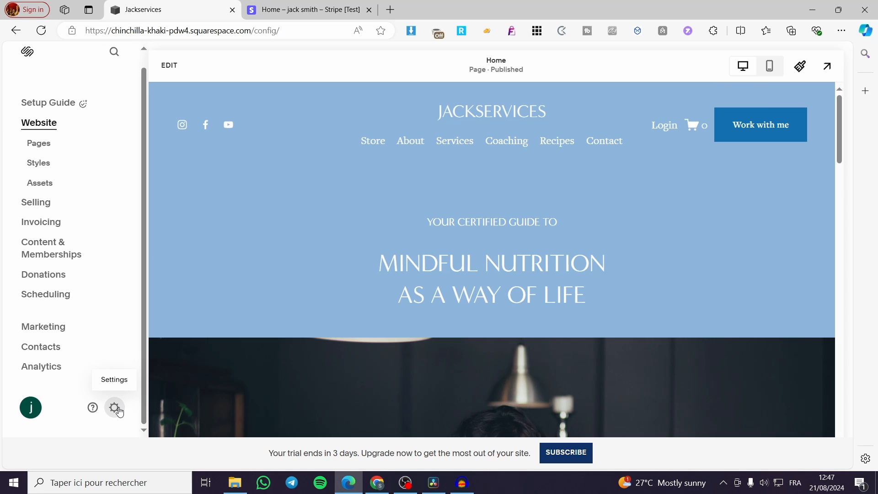
{"action": "left_click", "coordinate": [115, 407]}
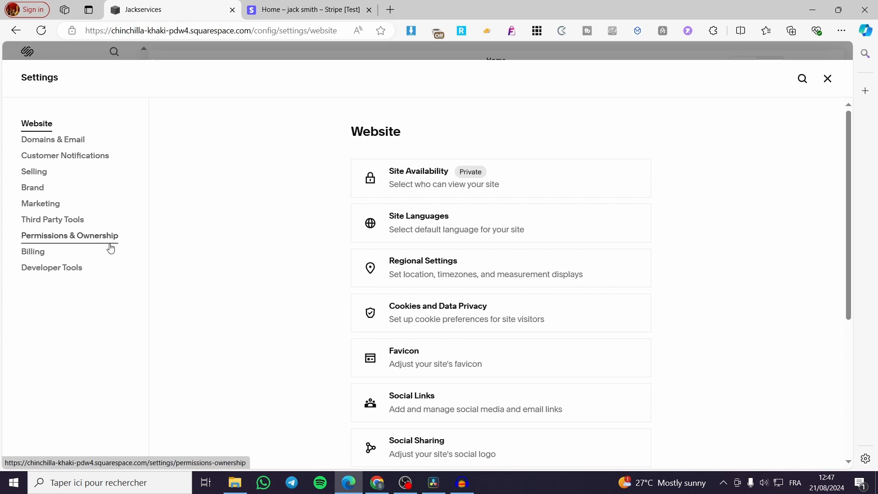
{"action": "scroll", "scroll_direction": "down", "scroll_amount": 3}
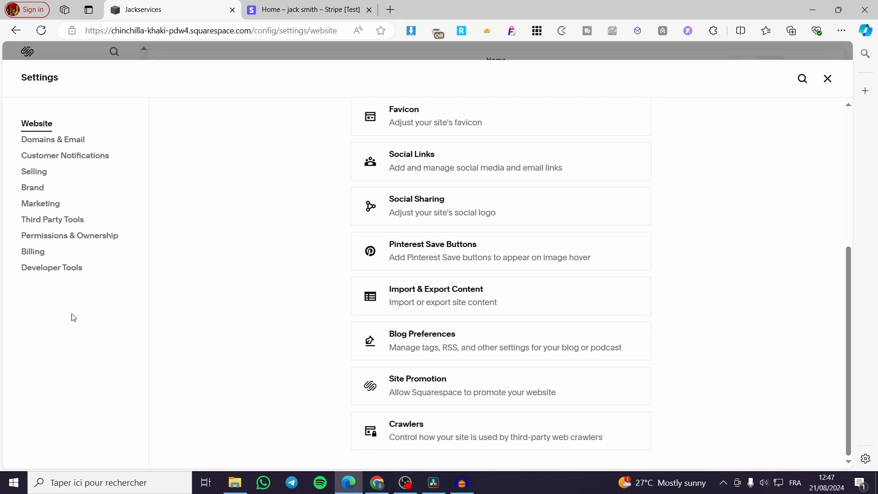
View subscription plans from Billing, Personal $16 to Advanced $52, then close them.
{"action": "left_click", "coordinate": [33, 251]}
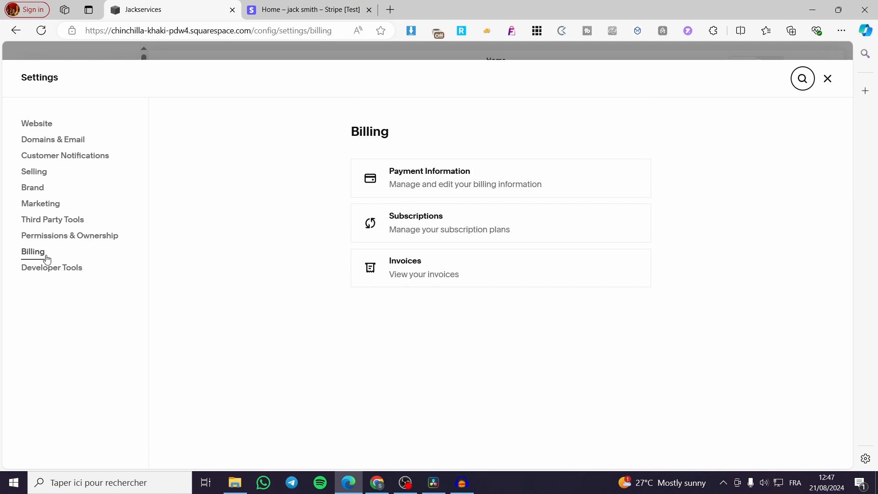
{"action": "mouse_move", "coordinate": [381, 212]}
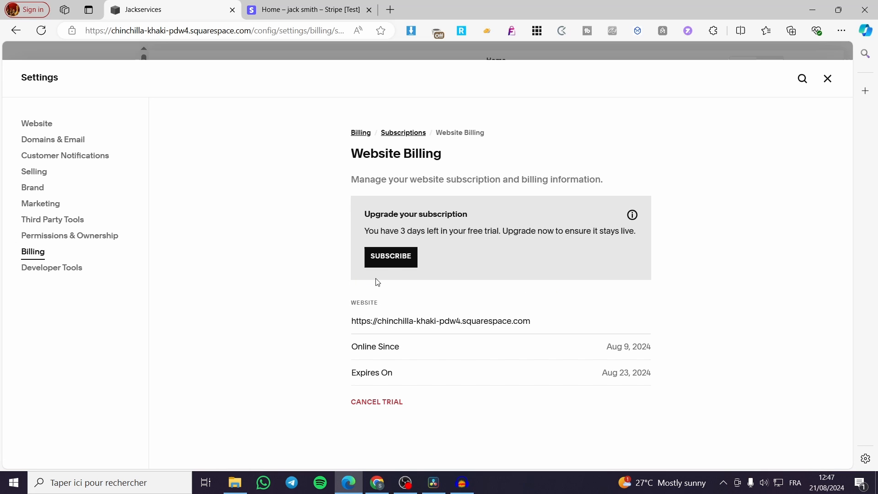
{"action": "left_click", "coordinate": [390, 257]}
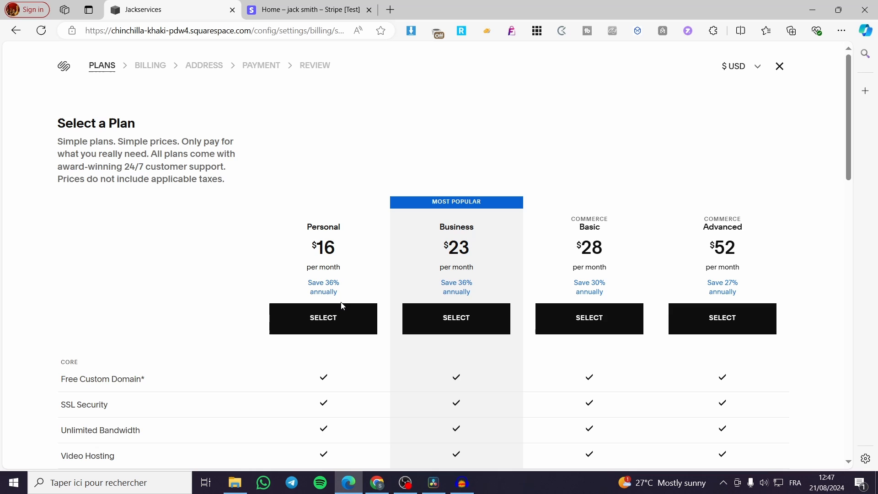
{"action": "scroll", "scroll_direction": "down", "scroll_amount": 3}
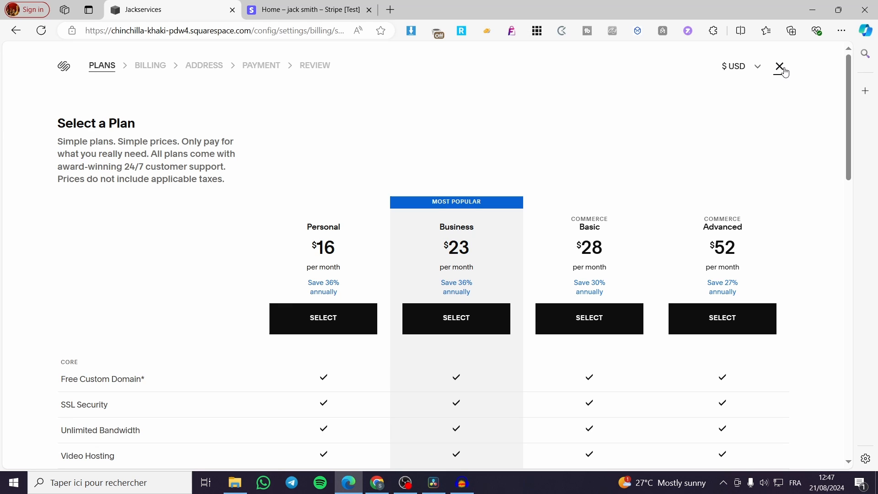
{"action": "left_click", "coordinate": [779, 66]}
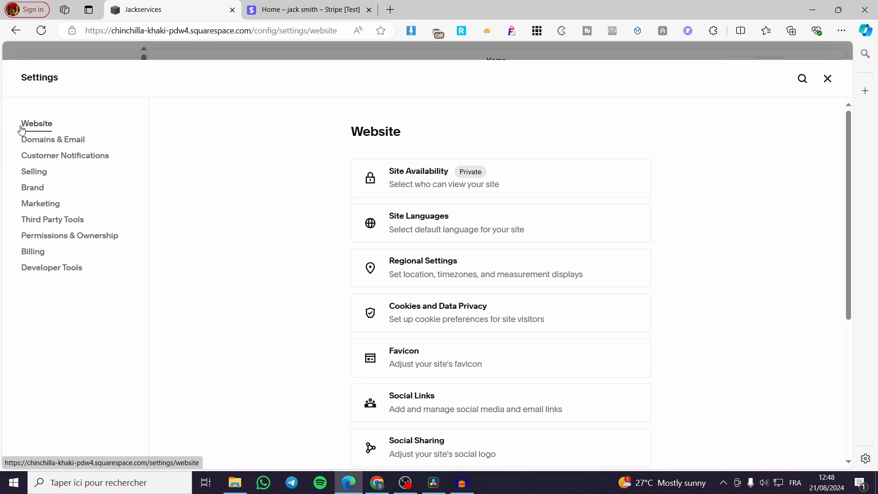
Check Site Availability showing Public needs an upgrade, then close settings.
{"action": "left_click", "coordinate": [417, 170]}
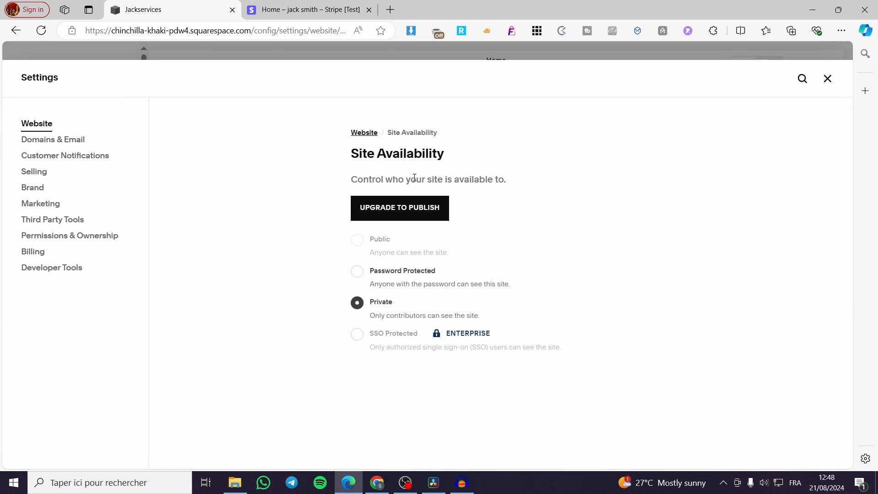
{"action": "mouse_move", "coordinate": [399, 208]}
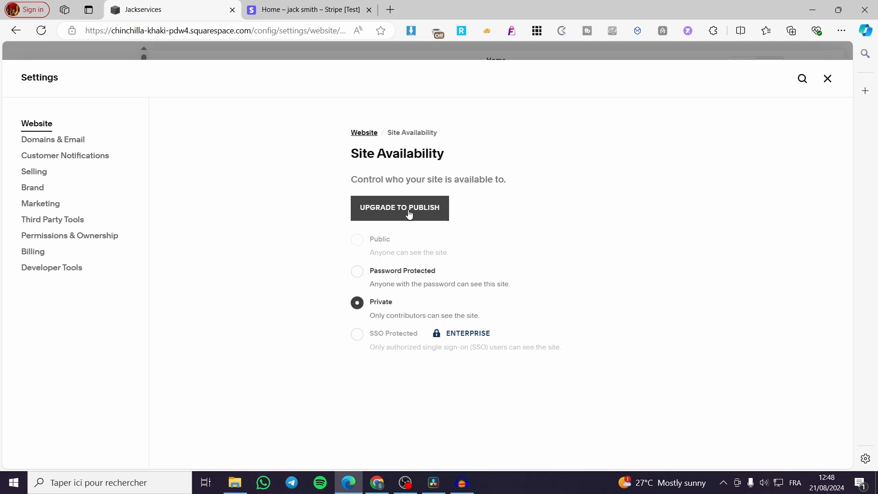
{"action": "mouse_move", "coordinate": [392, 217]}
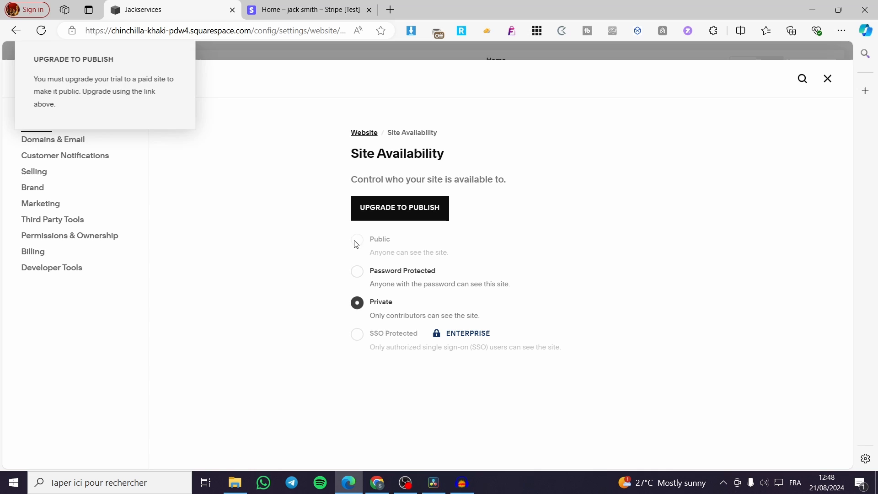
{"action": "mouse_move", "coordinate": [364, 244]}
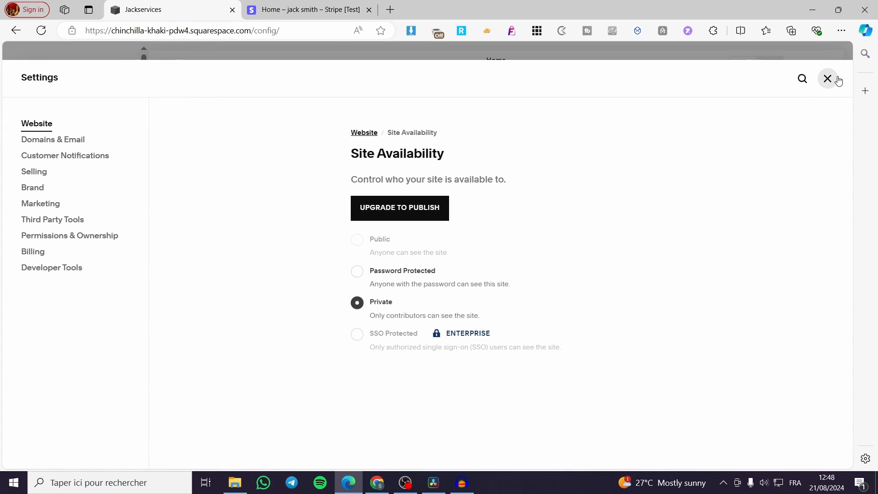
{"action": "left_click", "coordinate": [828, 79]}
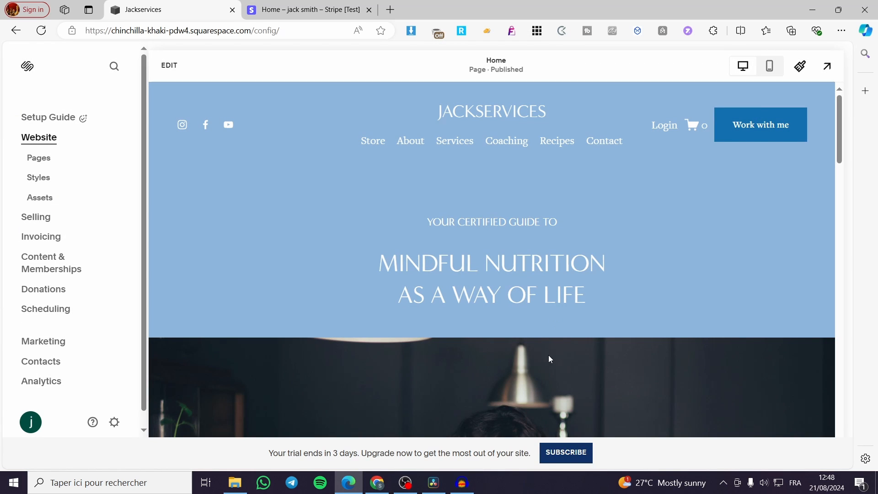
{"action": "mouse_move", "coordinate": [551, 357]}
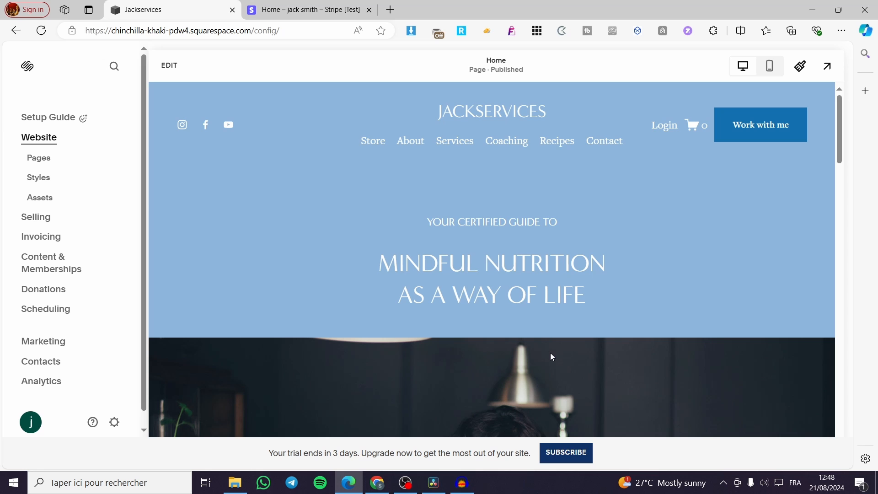